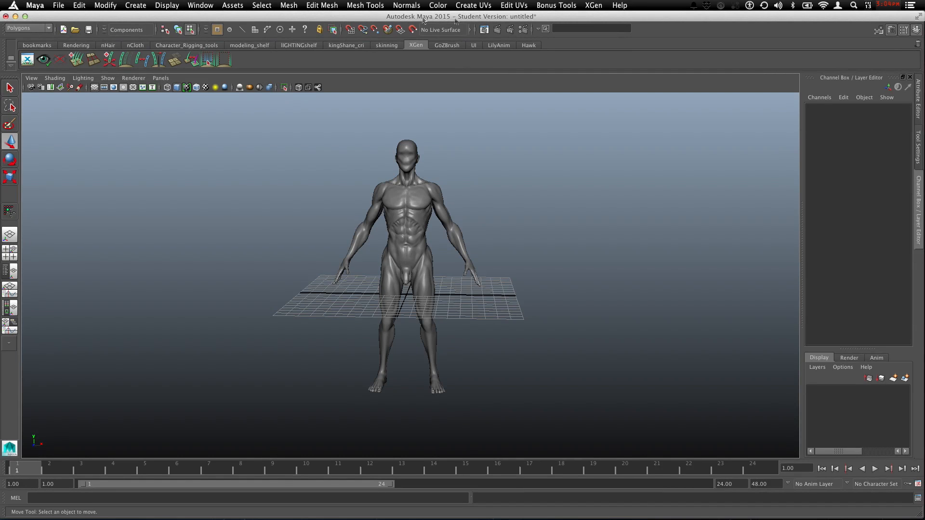
# Select the sculpted body mesh and set it as a live surface, moving in on the figure
pyautogui.click(619, 5)
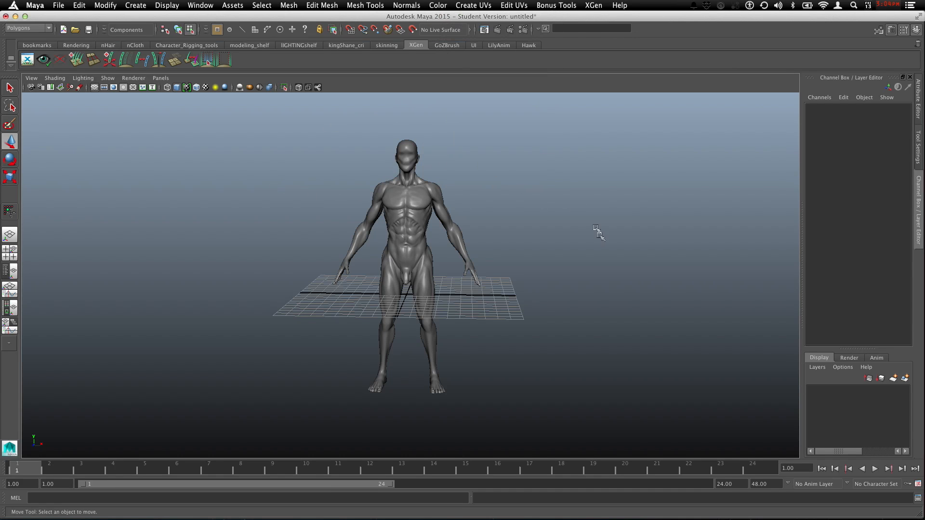
pyautogui.moveTo(739, 167)
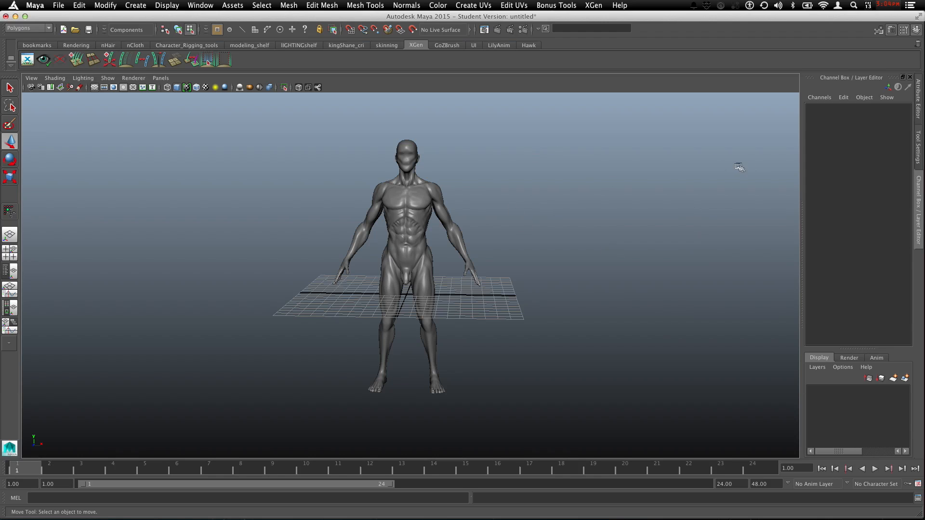
pyautogui.moveTo(521, 174)
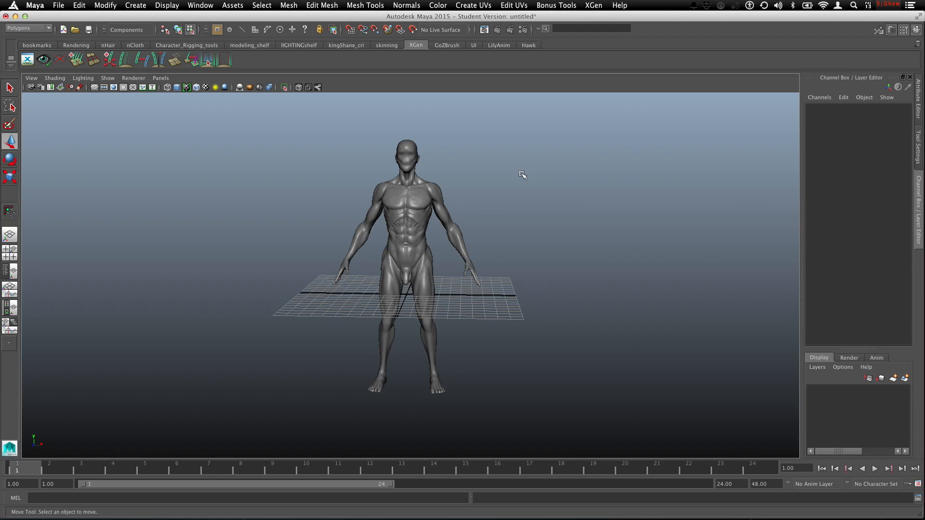
pyautogui.moveTo(509, 182)
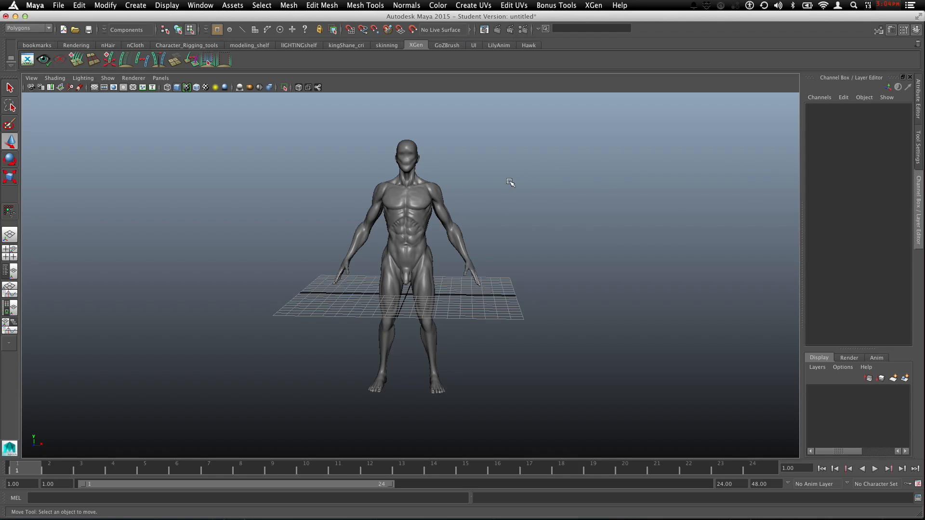
pyautogui.moveTo(428, 191)
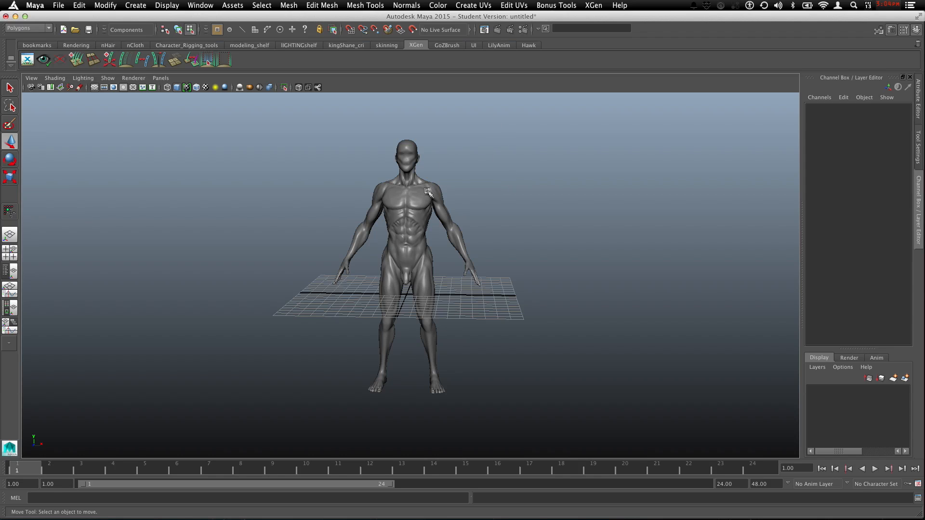
pyautogui.moveTo(443, 180)
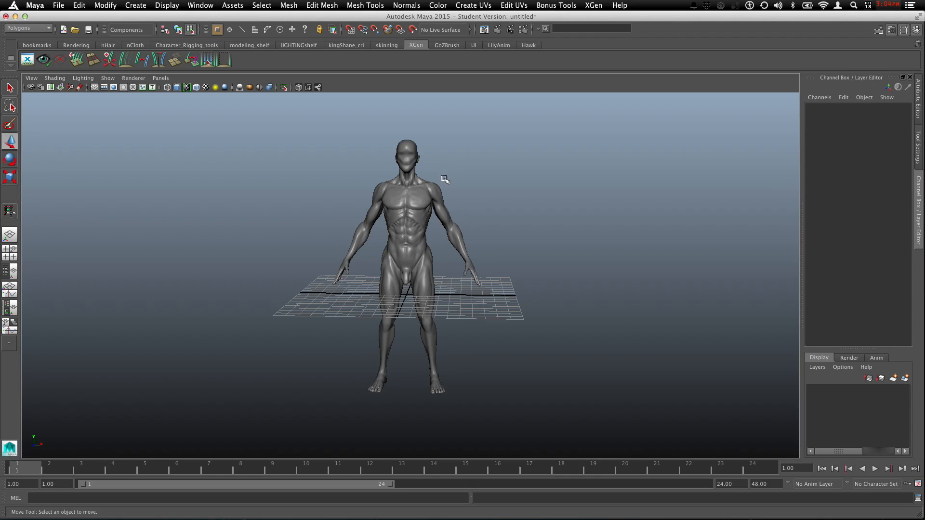
pyautogui.moveTo(293, 162)
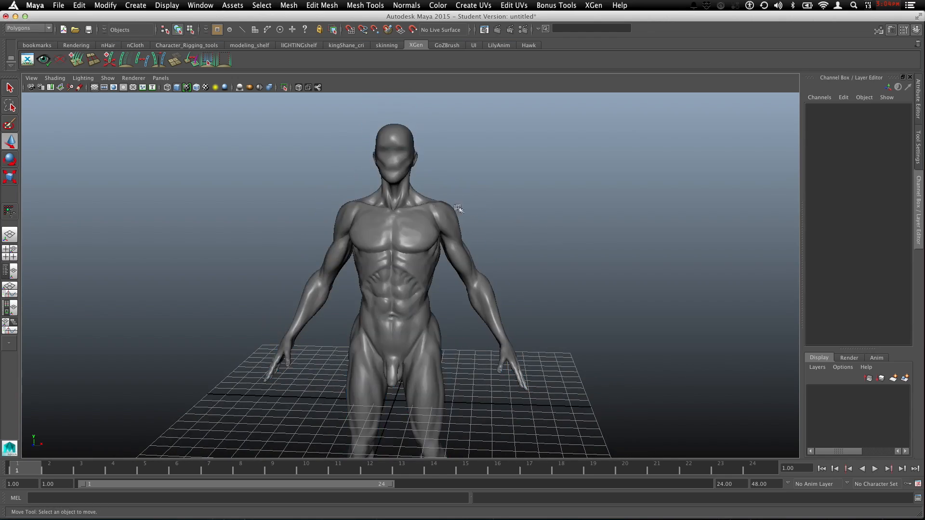
pyautogui.click(384, 236)
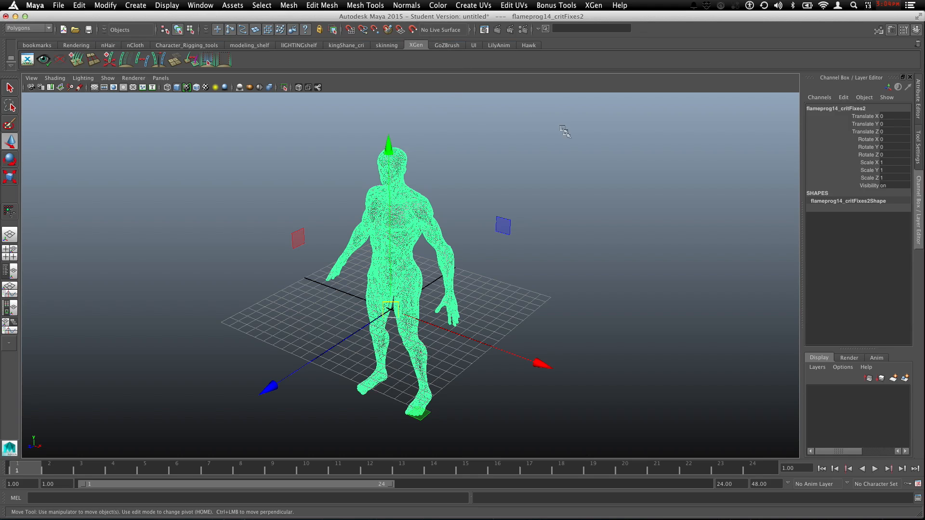
pyautogui.moveTo(151, 272)
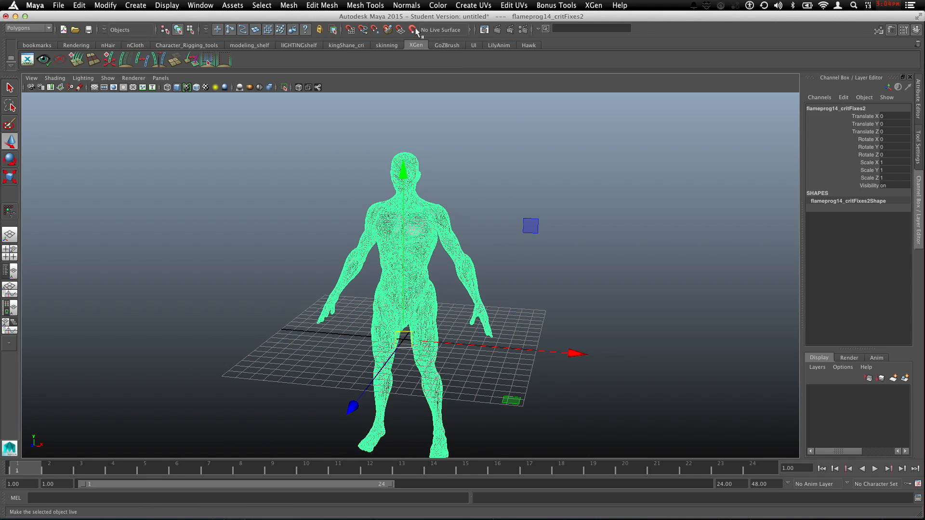
pyautogui.click(406, 30)
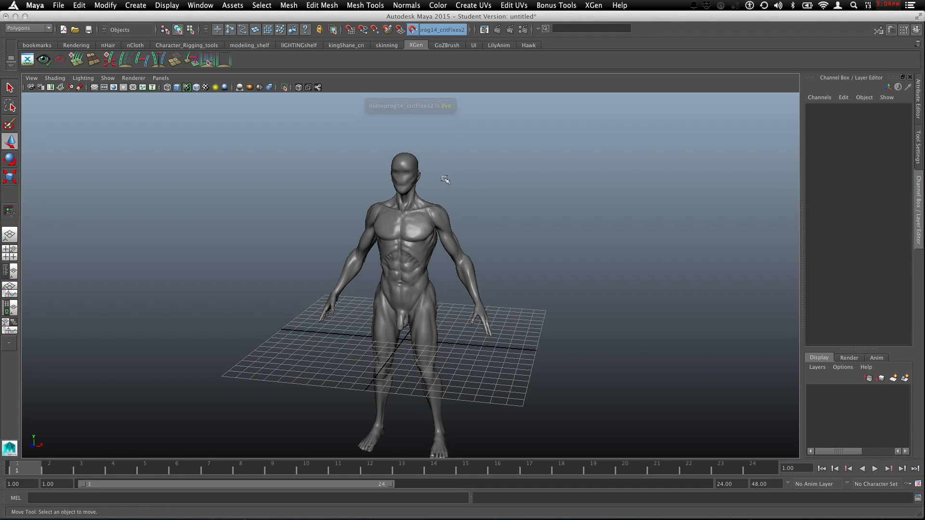
pyautogui.moveTo(445, 180); pyautogui.dragTo(469, 165)
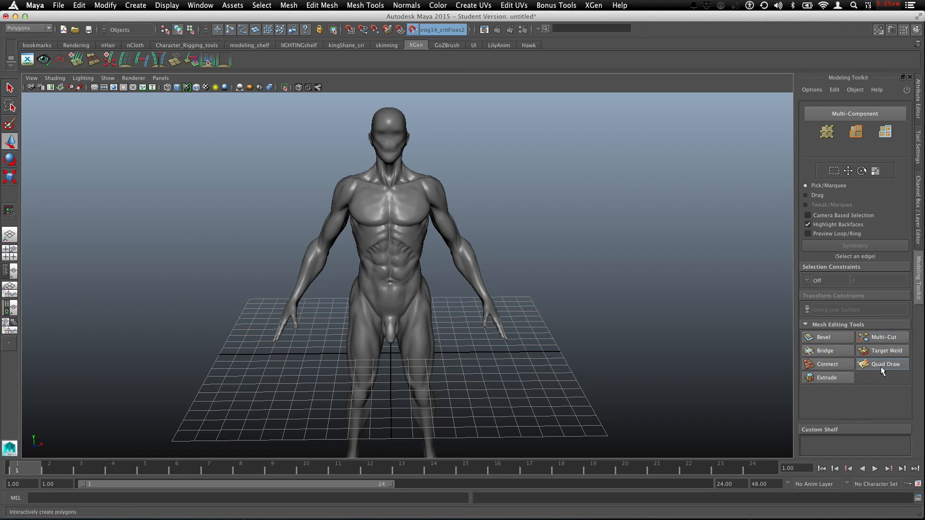
# Start Quad Draw and orbit to view the figure's side and head
pyautogui.click(883, 364)
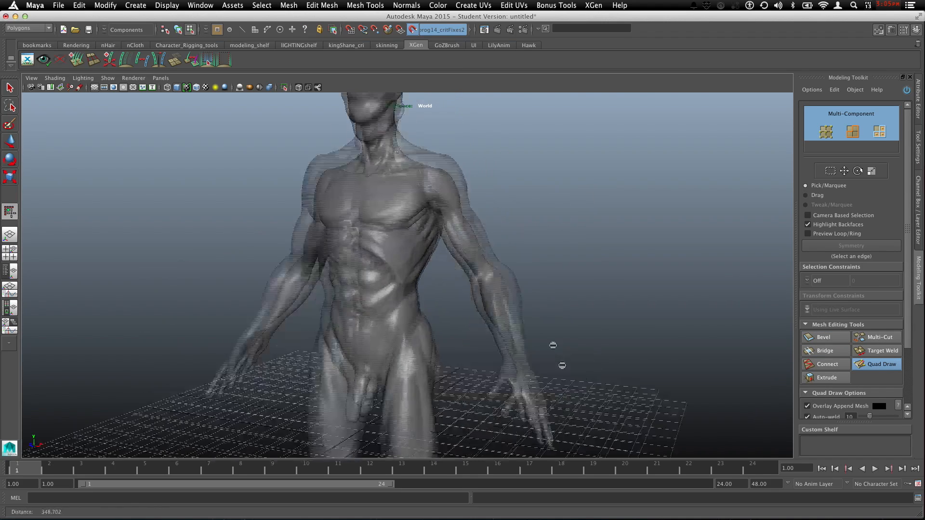
pyautogui.moveTo(553, 345); pyautogui.dragTo(425, 300)
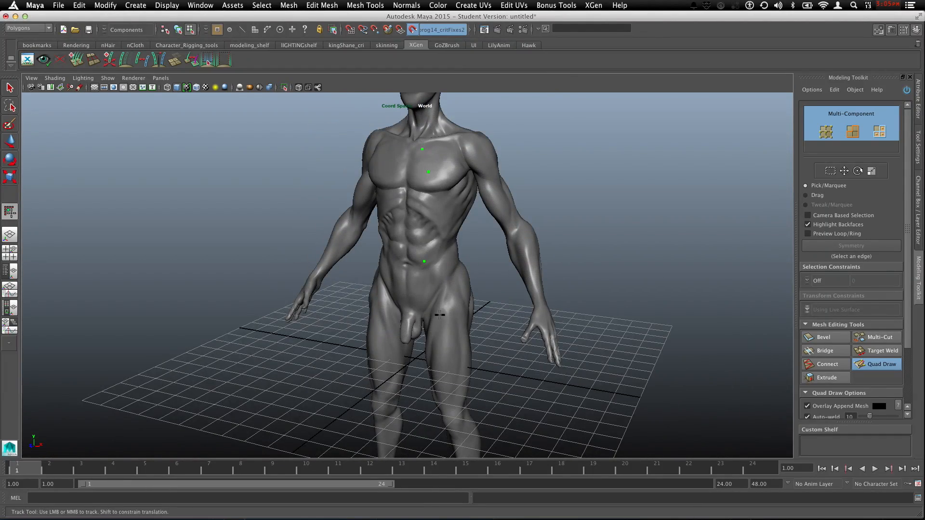
pyautogui.moveTo(439, 316); pyautogui.dragTo(484, 262)
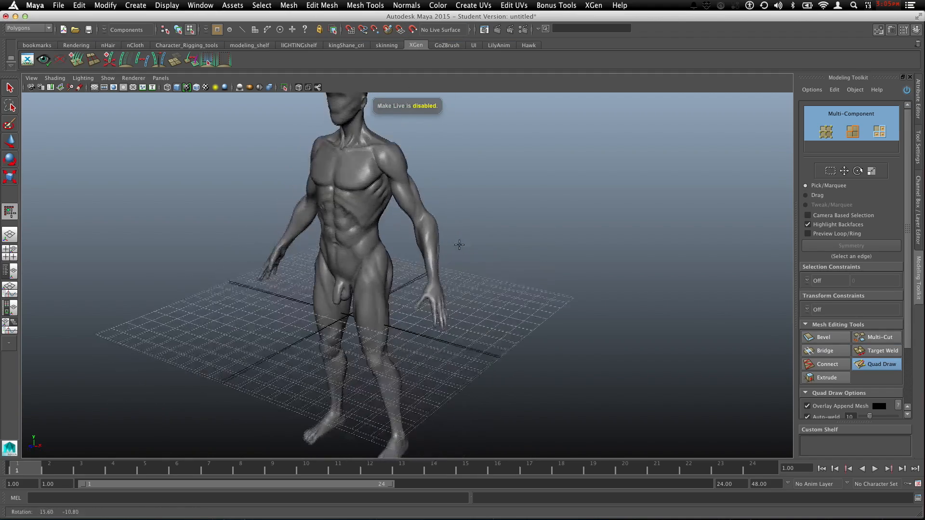
pyautogui.moveTo(459, 244); pyautogui.dragTo(484, 327)
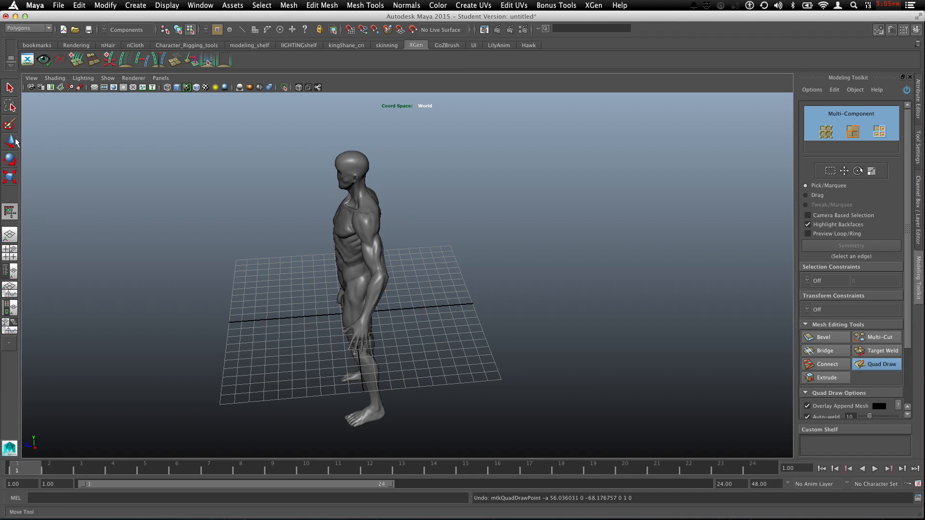
# Make the body live again from its marking menu and resume Quad Draw
pyautogui.rightClick(364, 219)
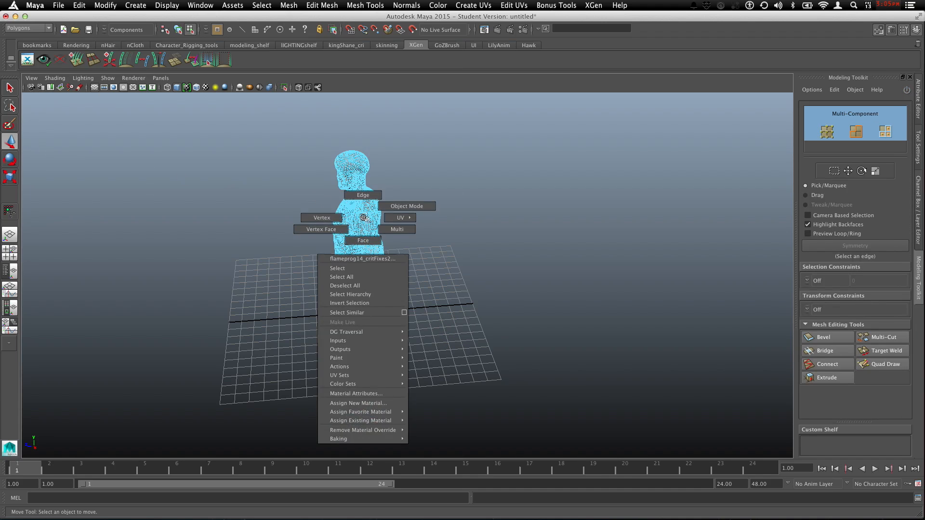
pyautogui.click(342, 322)
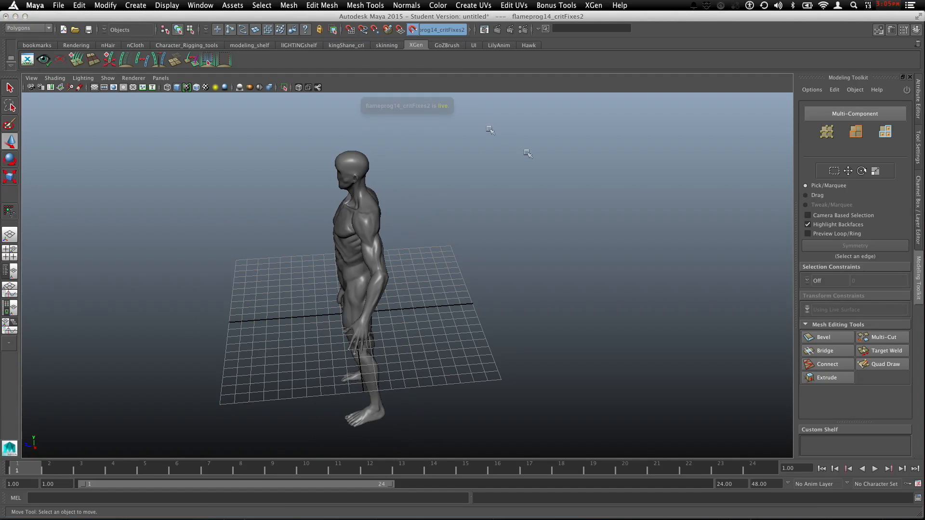
pyautogui.click(883, 364)
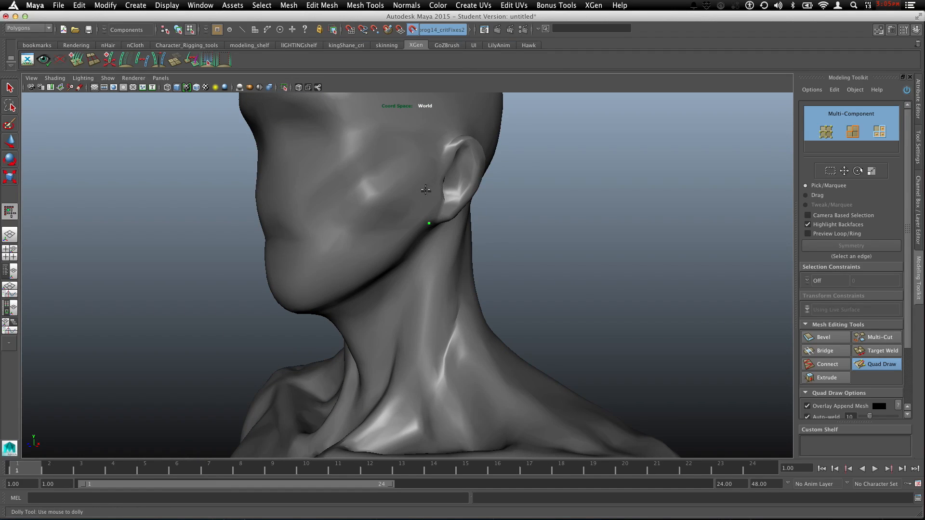
# Place points along the jaw and extend a strip of quads along the jawline
pyautogui.click(337, 295)
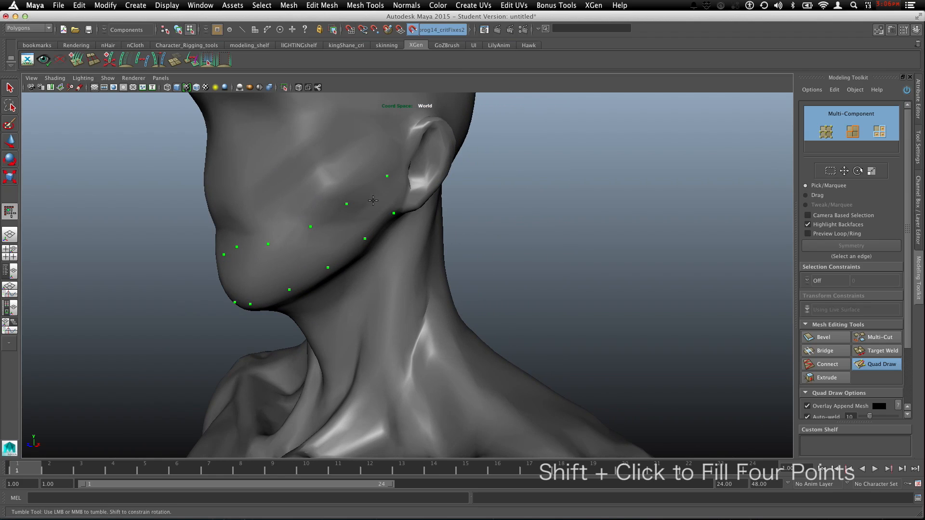
pyautogui.click(269, 253)
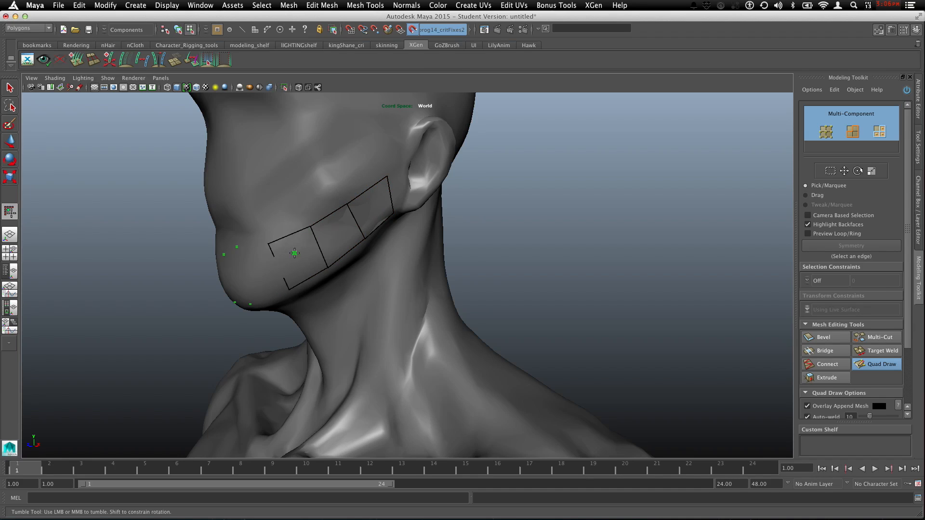
pyautogui.moveTo(236, 247); pyautogui.dragTo(249, 304)
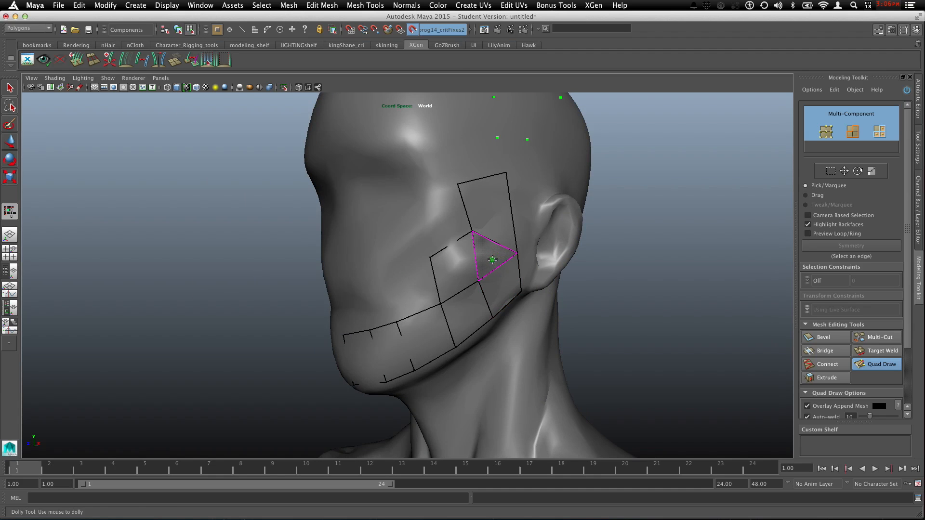
# Turn the view around the head to check the remaining jawline strip
pyautogui.moveTo(492, 259); pyautogui.dragTo(500, 239)
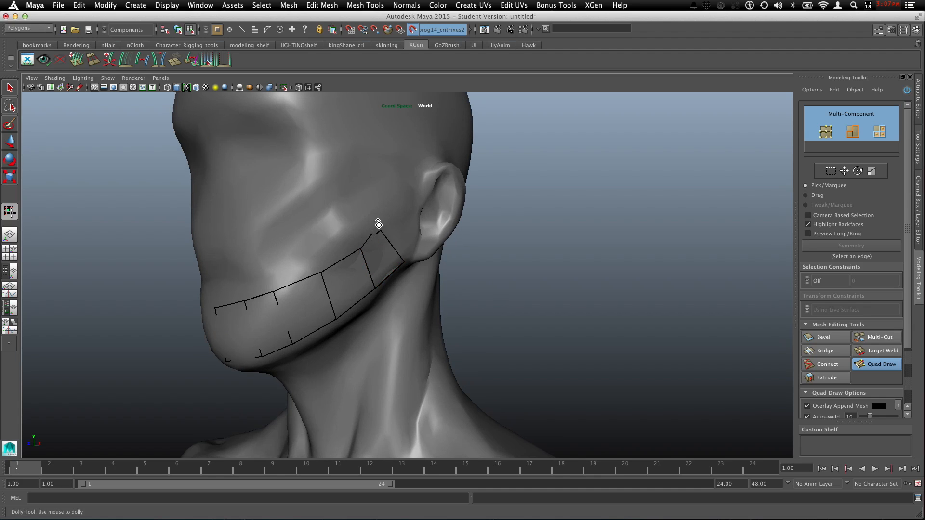
# Extend quads from the jaw up the cheek, adding a face and an edge loop through them
pyautogui.moveTo(377, 222); pyautogui.dragTo(358, 250)
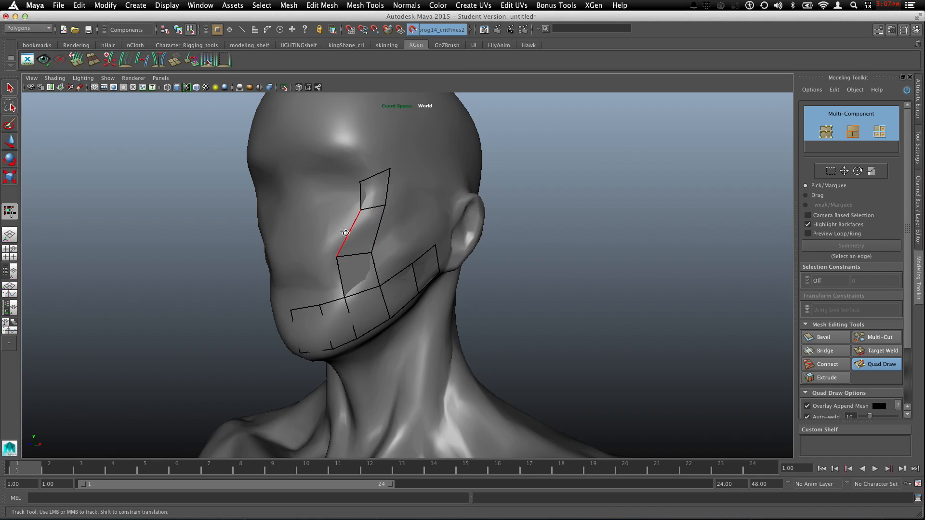
pyautogui.click(366, 223)
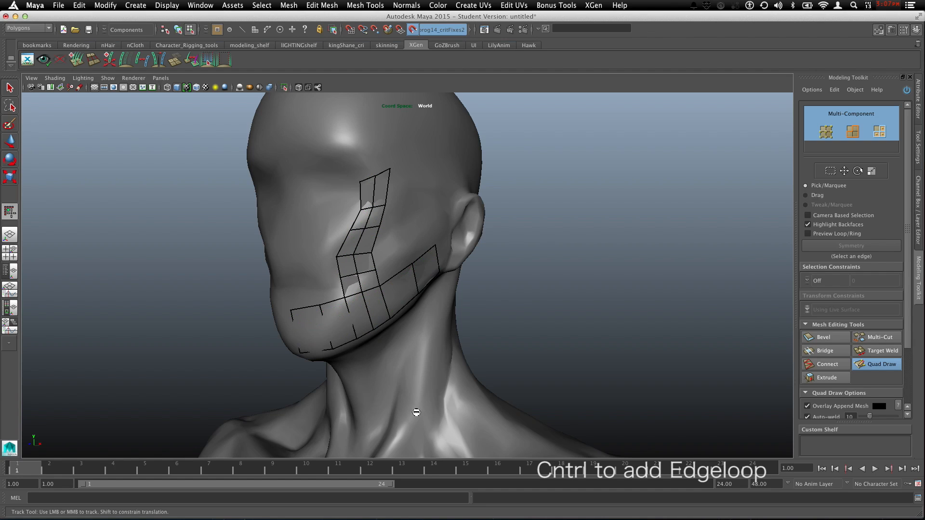
pyautogui.click(373, 240)
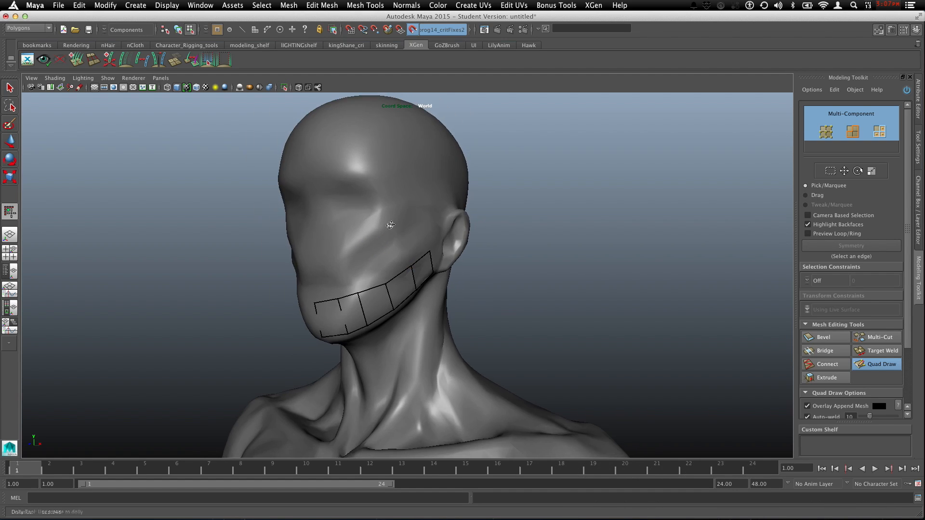
pyautogui.moveTo(329, 283)
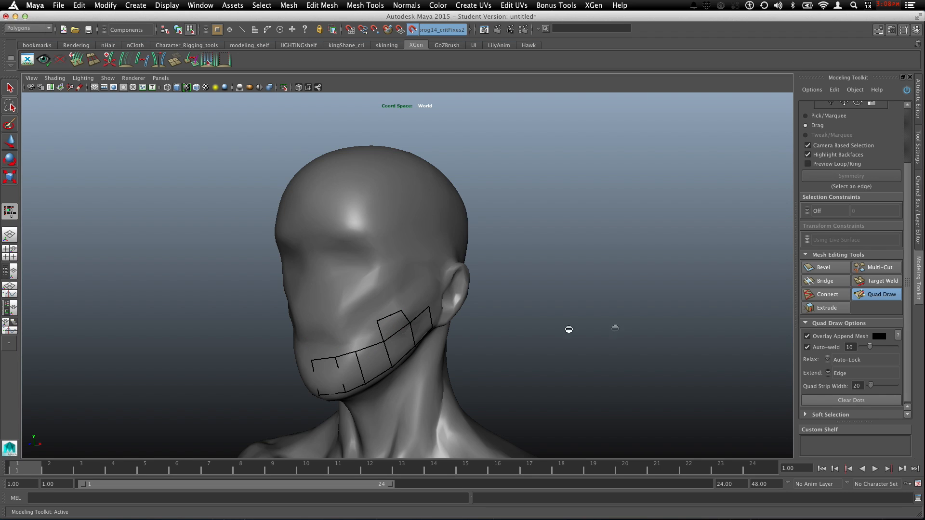
# Set Quad Draw's Extend option to Loop so strips grow by whole edge loops
pyautogui.click(837, 373)
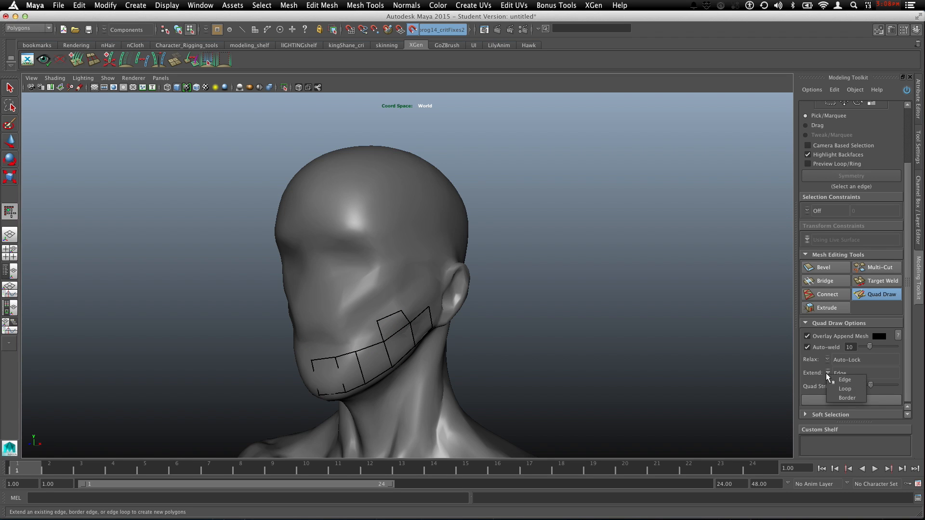
pyautogui.click(845, 389)
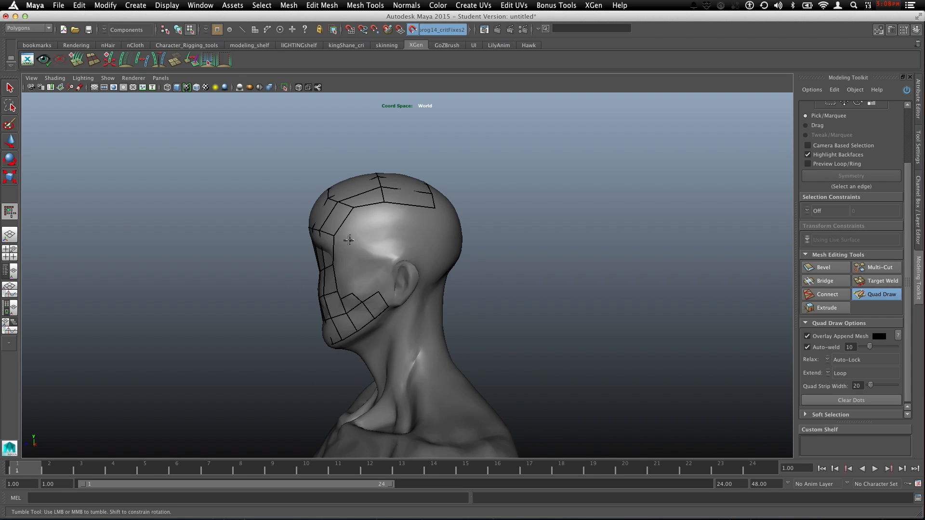
# Fill the outlined scalp region with a quad grid, checking it from front and side
pyautogui.click(358, 280)
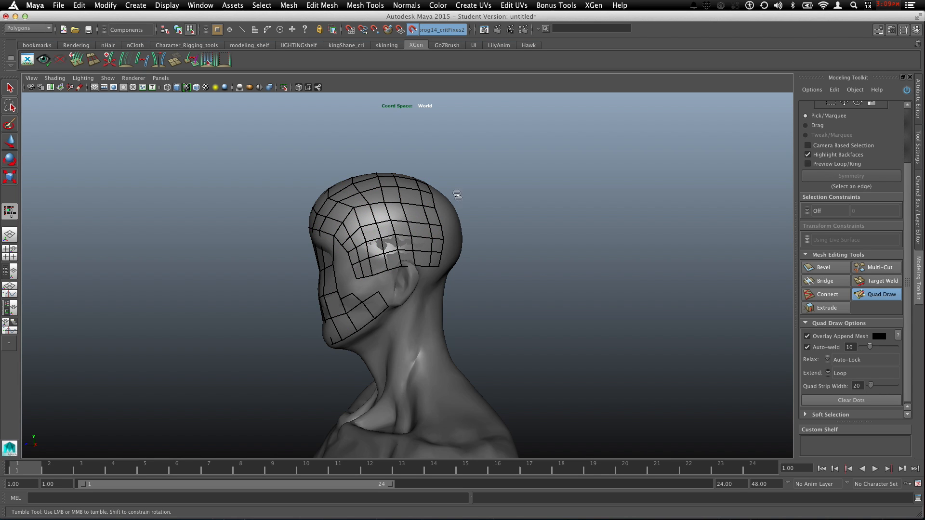
pyautogui.moveTo(512, 257)
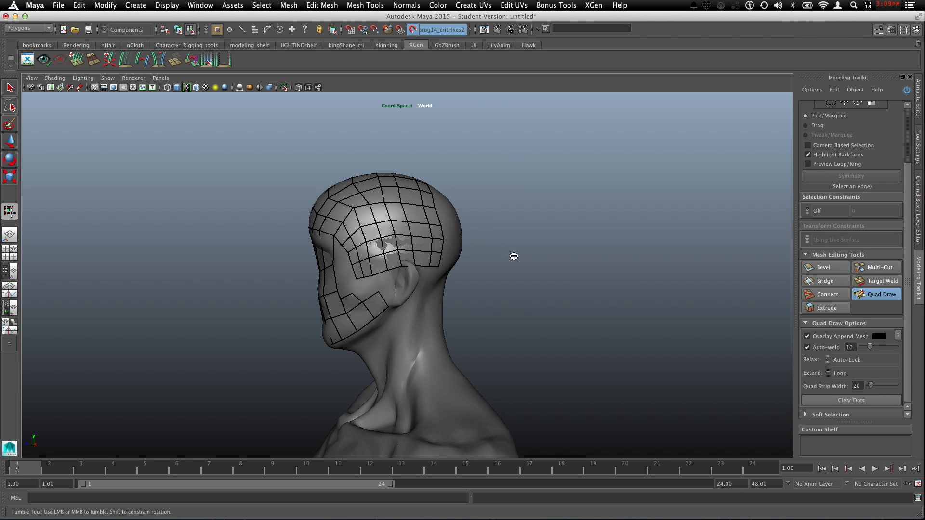
pyautogui.moveTo(513, 256); pyautogui.dragTo(392, 221)
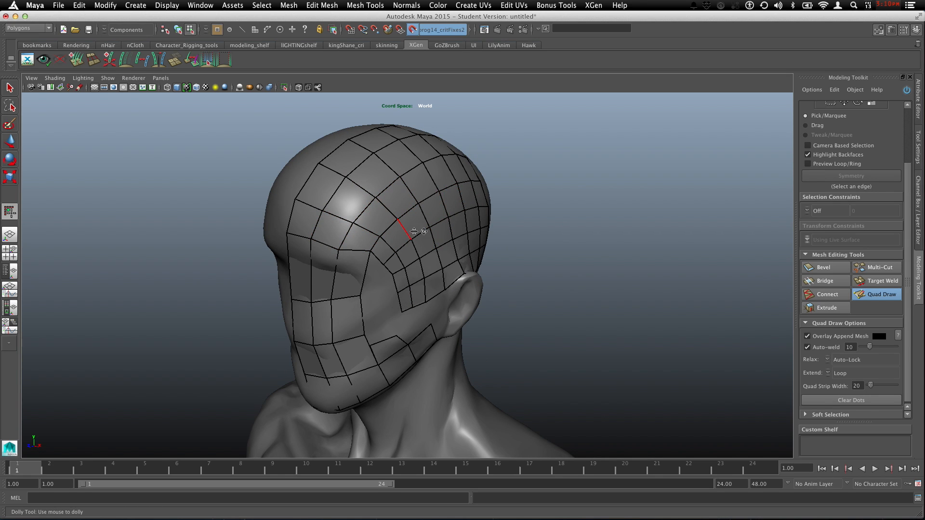
pyautogui.moveTo(413, 230); pyautogui.dragTo(528, 235)
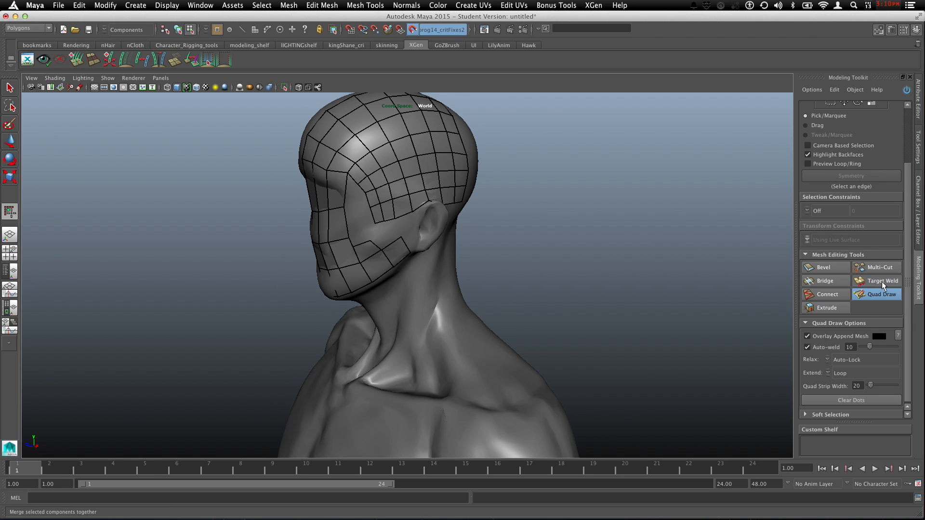
# Use Target Weld to merge three loose cheek vertices onto their neighbours
pyautogui.click(882, 280)
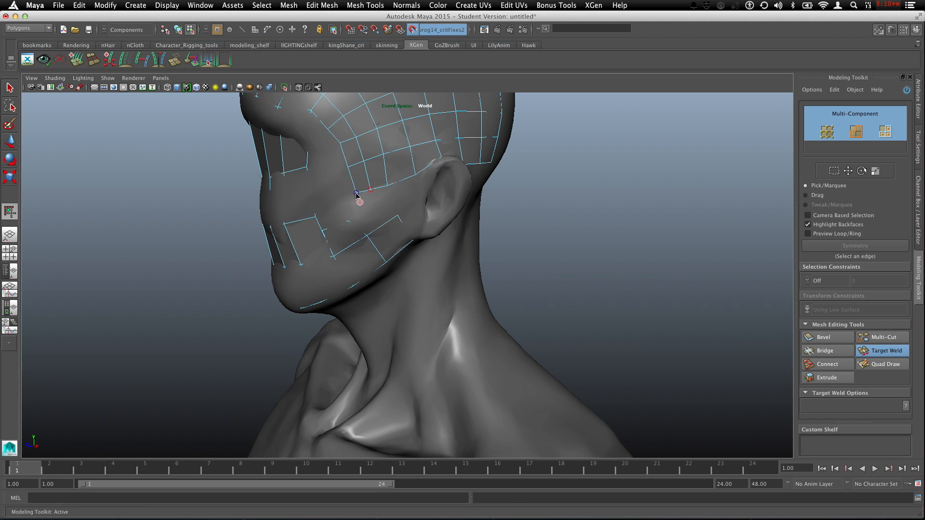
pyautogui.moveTo(355, 193); pyautogui.dragTo(394, 221)
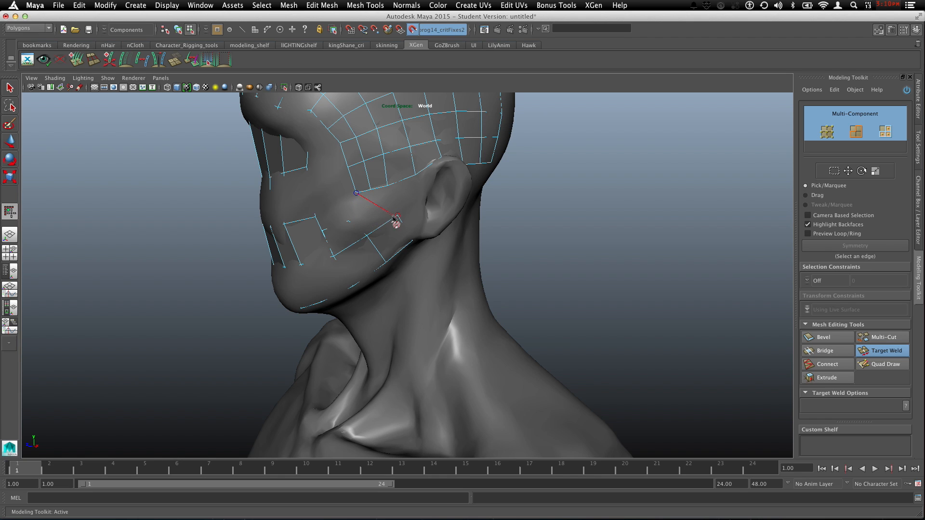
pyautogui.moveTo(395, 221); pyautogui.dragTo(347, 230)
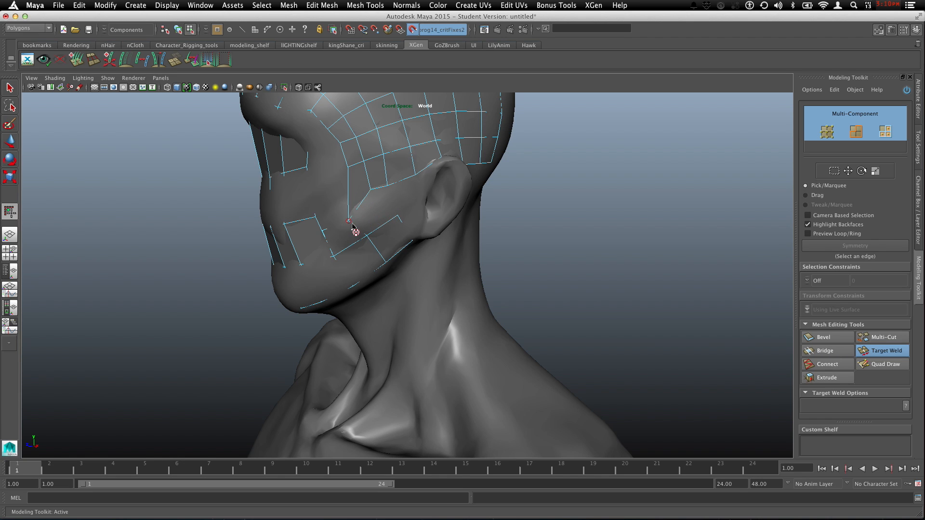
pyautogui.moveTo(350, 226); pyautogui.dragTo(360, 239)
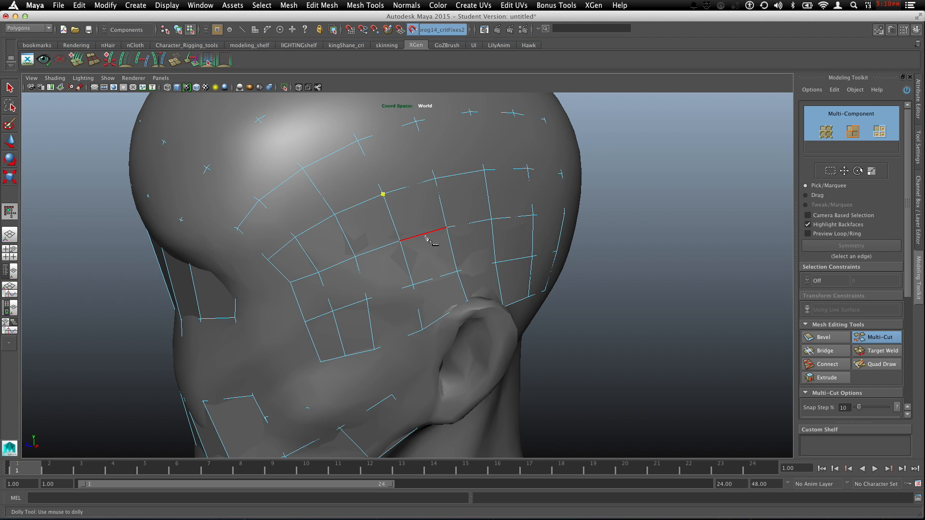
# Multi-Cut a new edge loop across the scalp grid, then return to Quad Draw
pyautogui.click(448, 312)
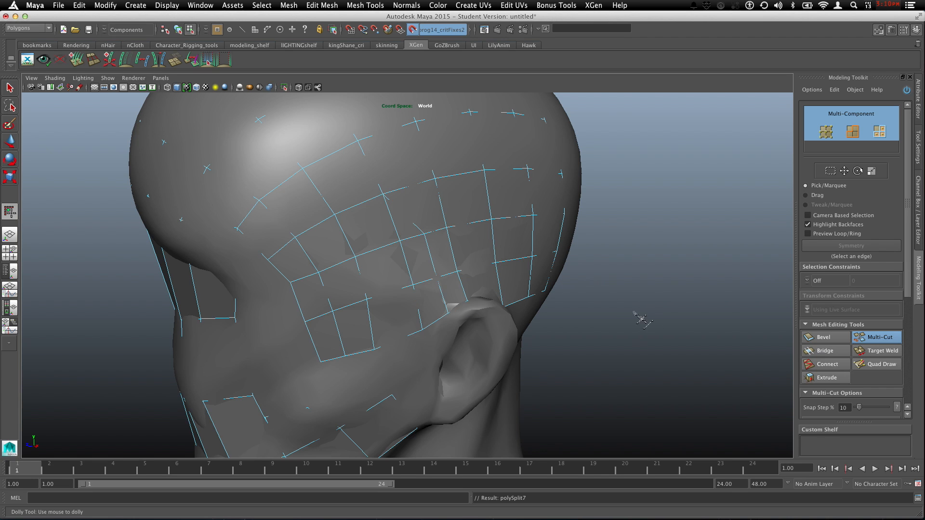
pyautogui.click(880, 364)
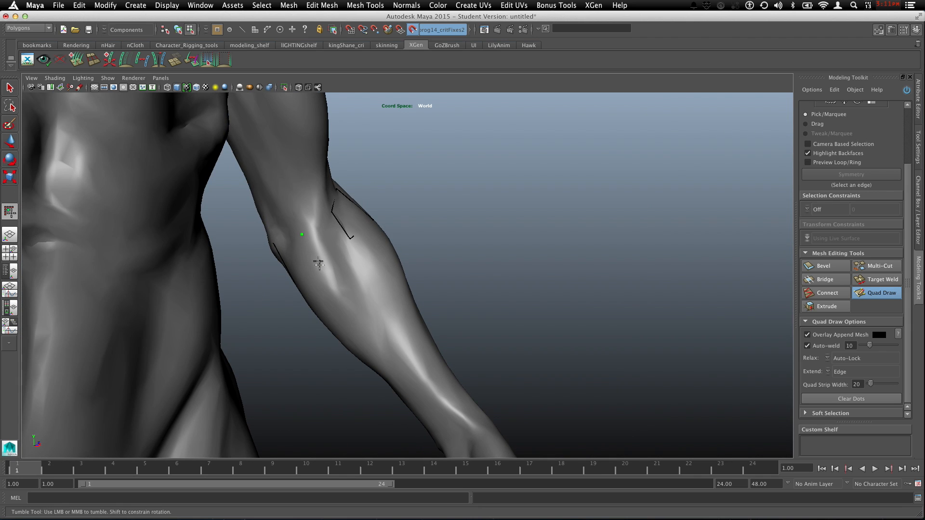
# Place a Quad Draw point on the forearm and reach for the Extend setting
pyautogui.click(297, 247)
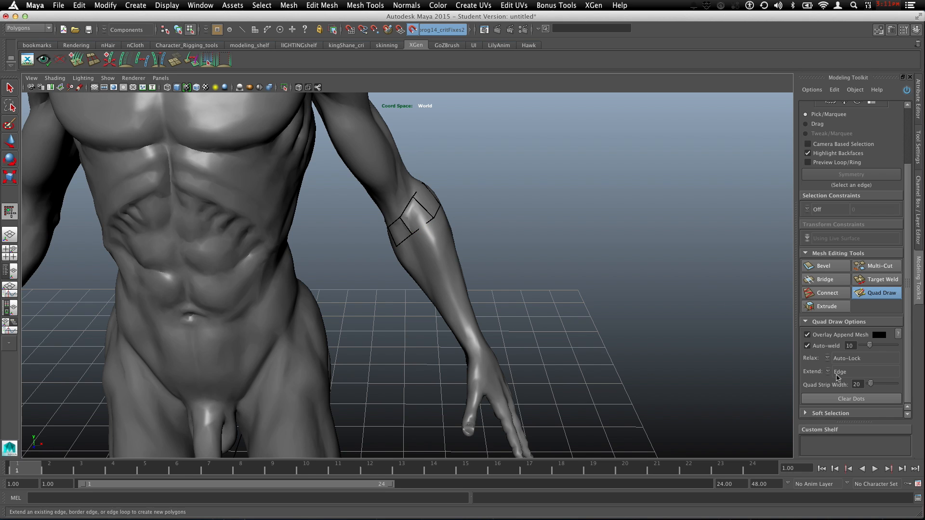
pyautogui.click(840, 371)
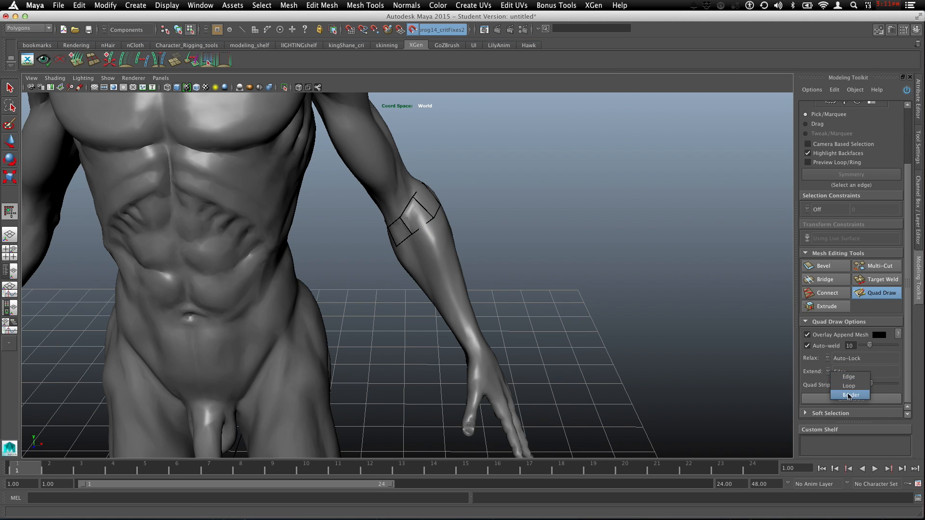
# With Extend set to Border, drag the forearm quad strip from the elbow down around the wrist
pyautogui.click(850, 393)
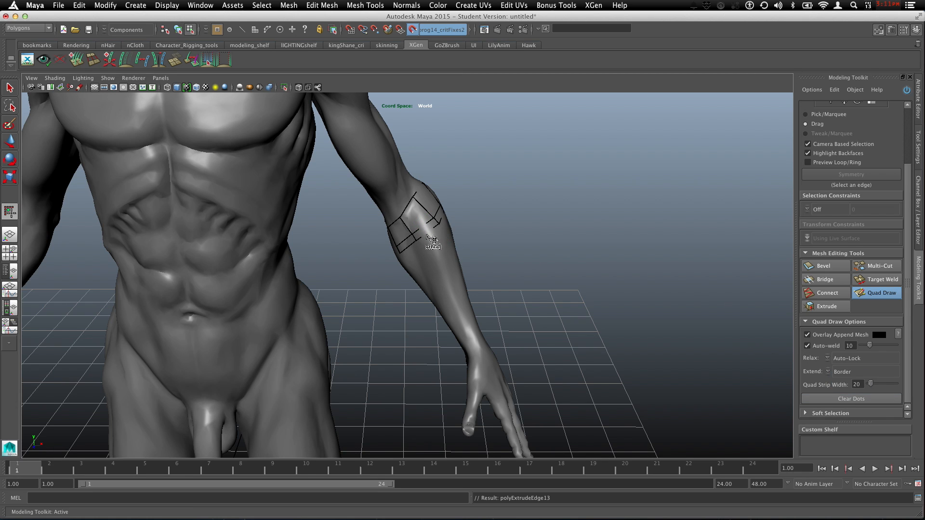
pyautogui.moveTo(430, 242); pyautogui.dragTo(481, 363)
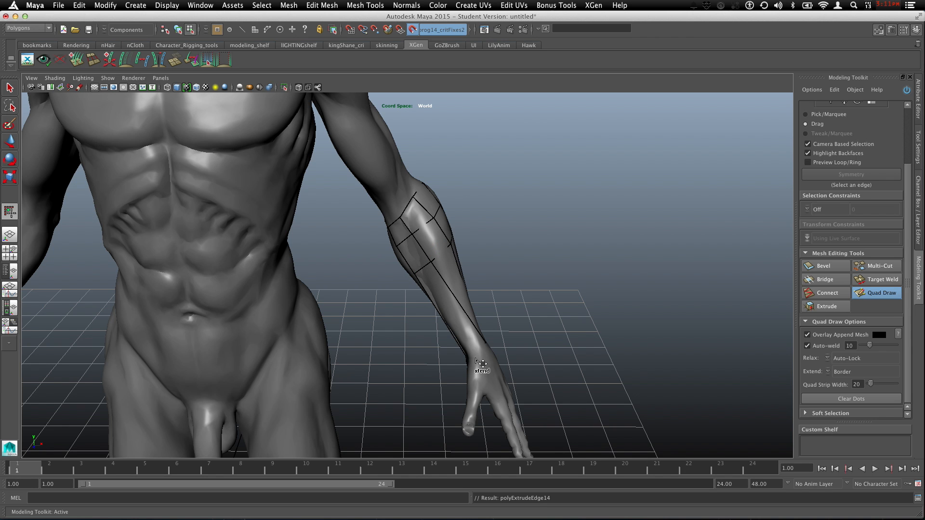
pyautogui.moveTo(500, 353)
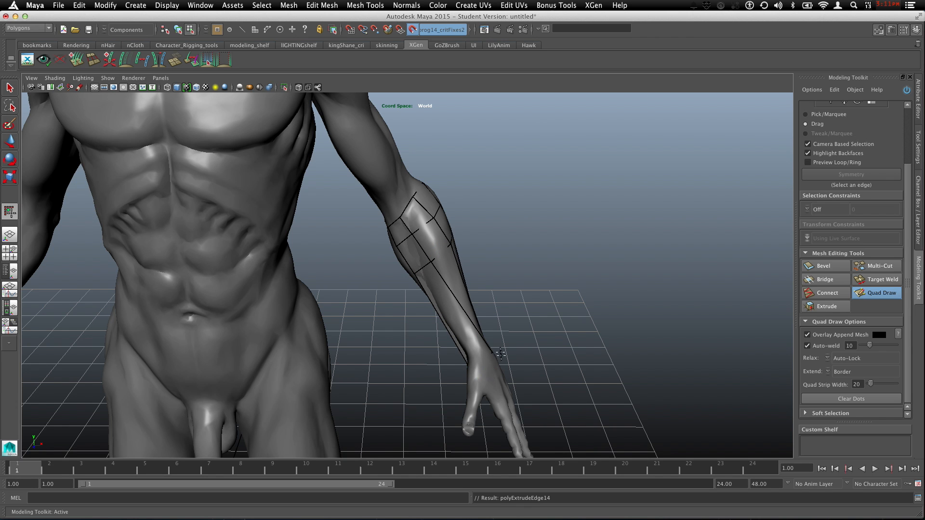
pyautogui.moveTo(500, 353); pyautogui.dragTo(538, 262)
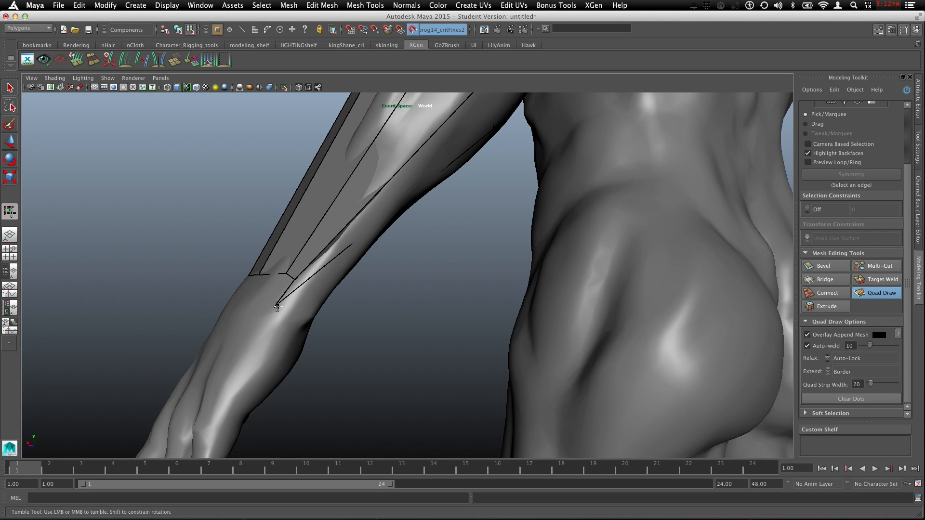
pyautogui.moveTo(277, 305)
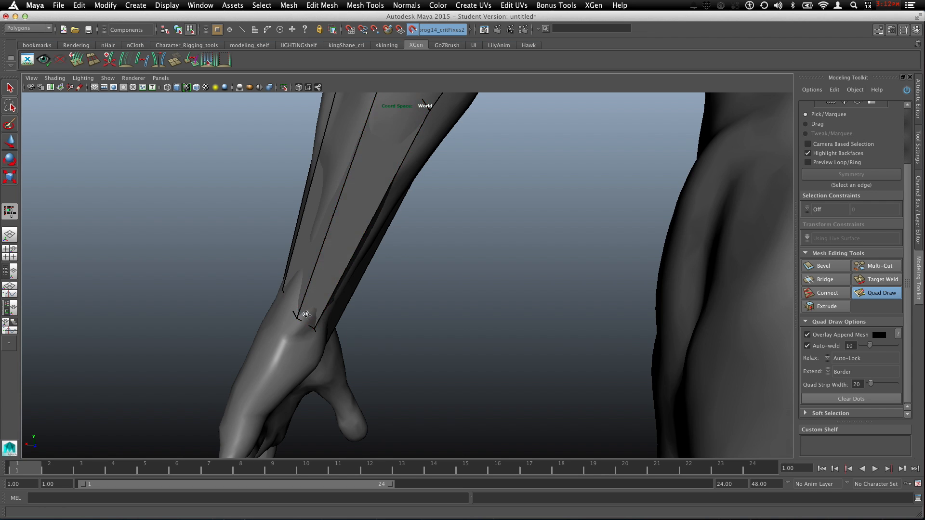
pyautogui.moveTo(306, 314); pyautogui.dragTo(391, 341)
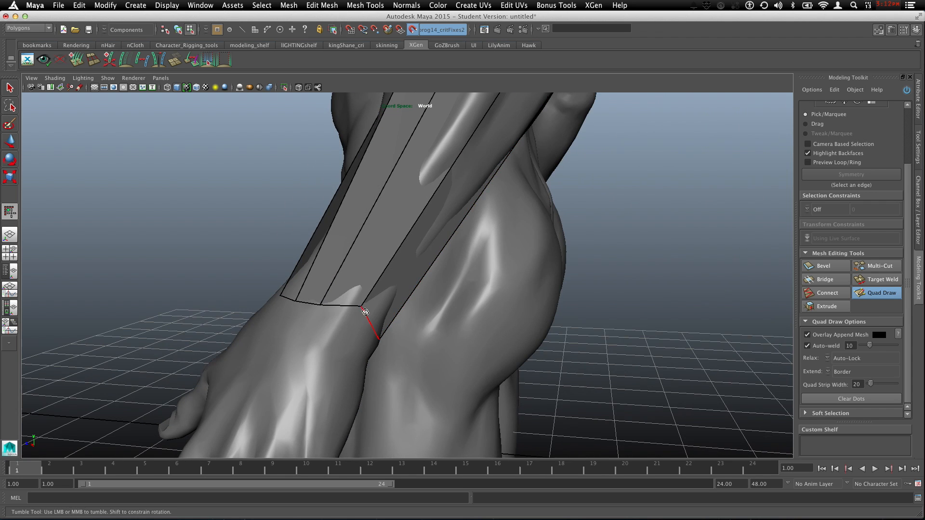
pyautogui.moveTo(364, 311); pyautogui.dragTo(350, 321)
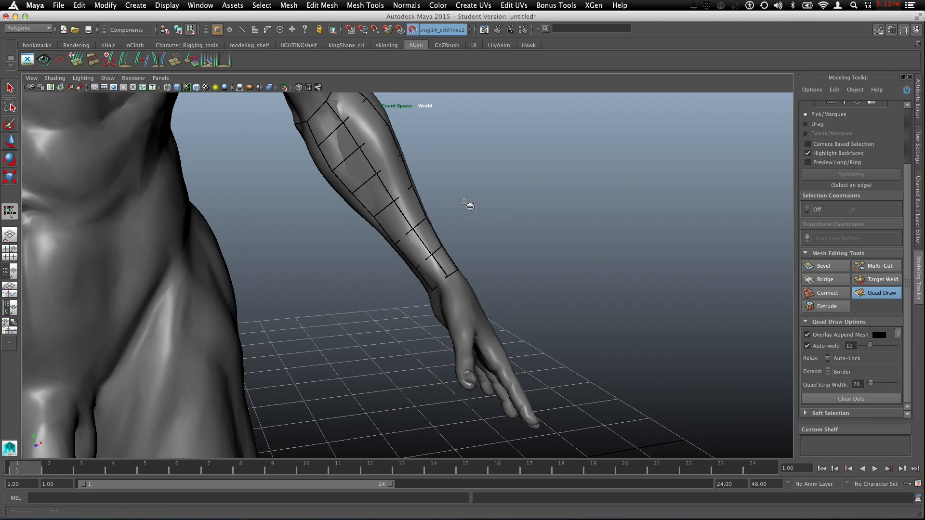
# Zoom and orbit out to view the whole figure with the forearm strip and head grid
pyautogui.moveTo(466, 204); pyautogui.dragTo(523, 243)
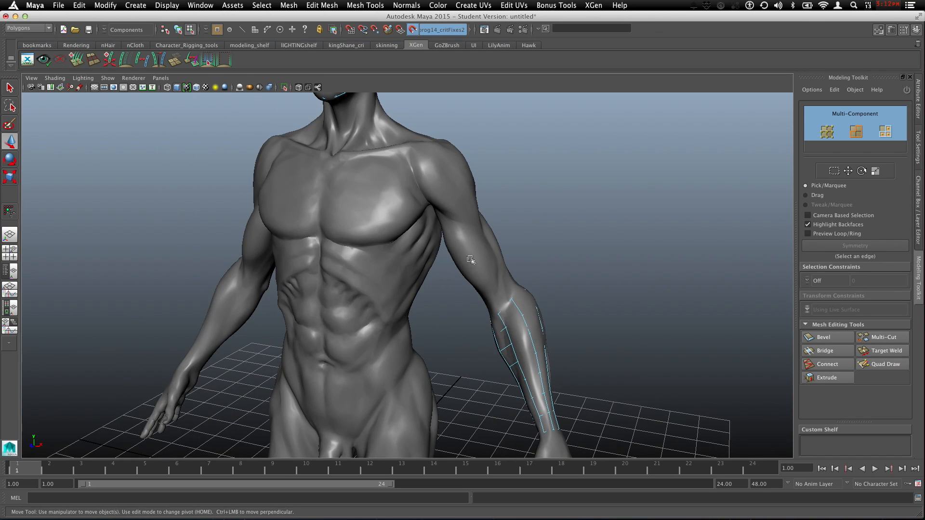
pyautogui.moveTo(472, 259); pyautogui.dragTo(400, 240)
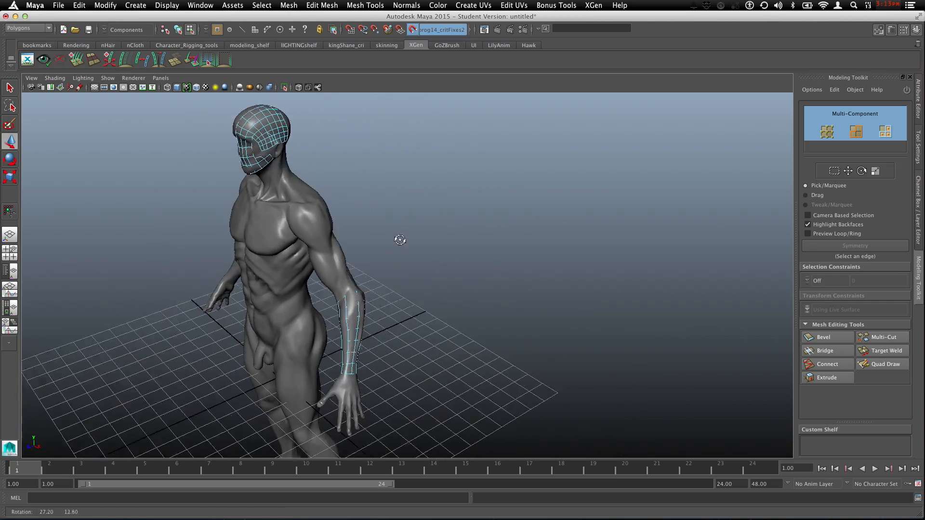